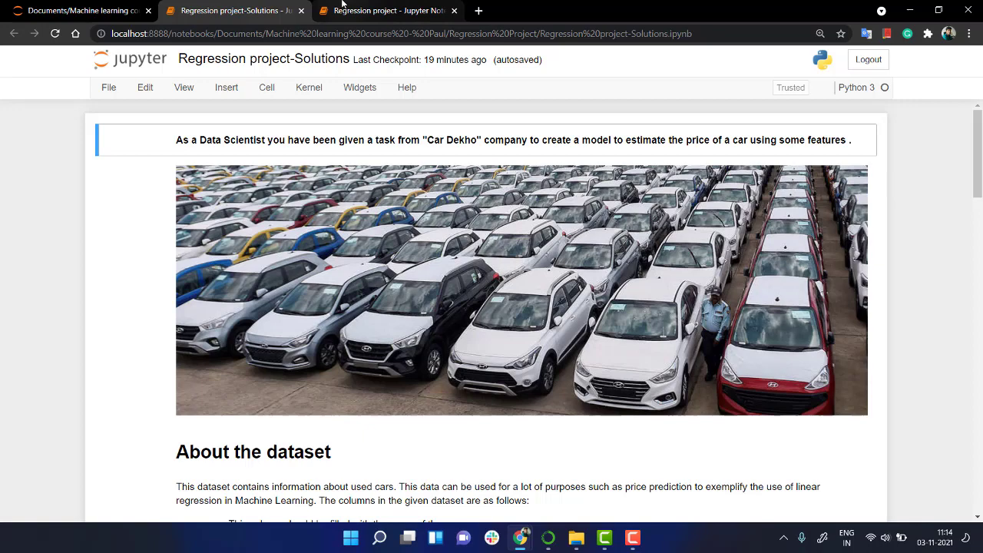
Switch to the Regression project notebook and scroll past the dataset description to Step 1.
{"action": "left_click", "coordinate": [392, 12]}
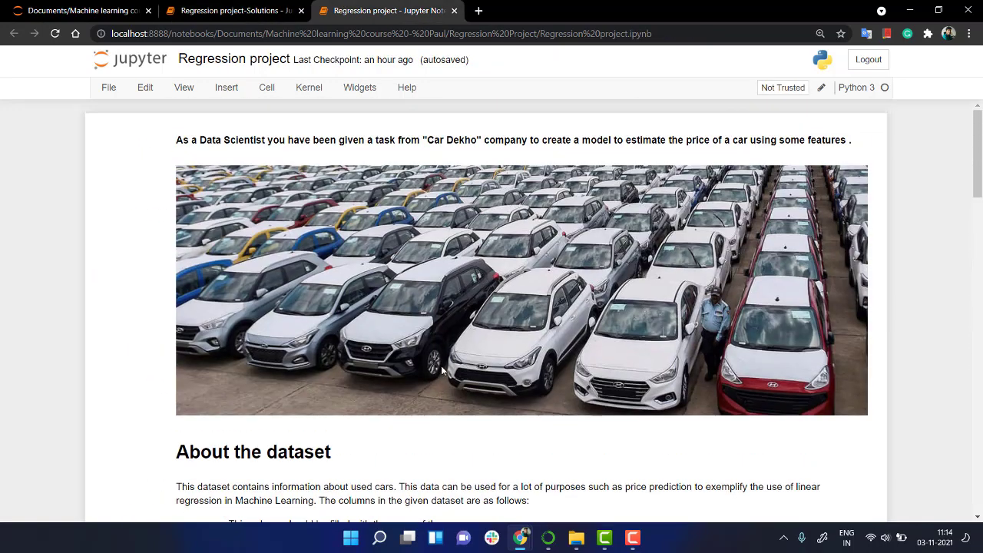
{"action": "scroll", "scroll_direction": "down", "scroll_amount": 3}
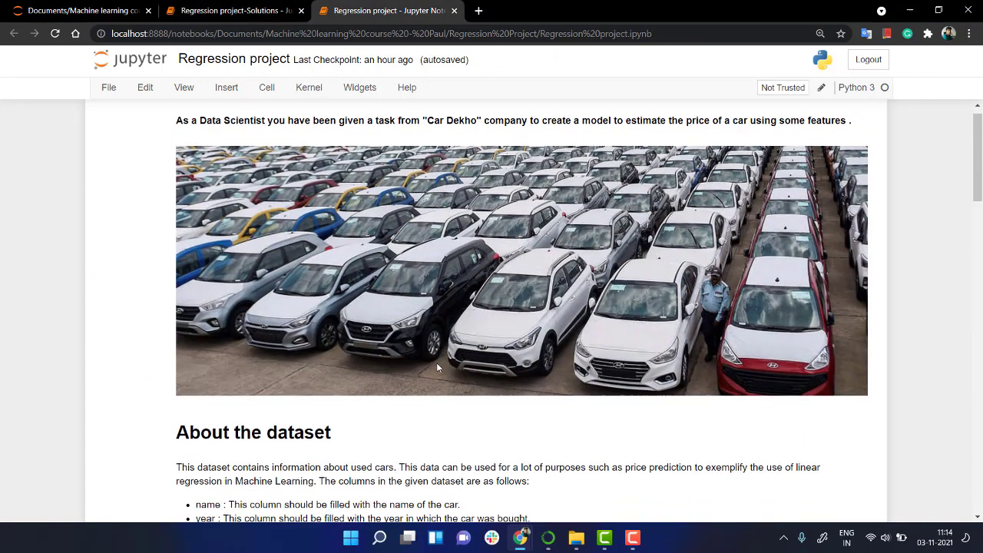
{"action": "scroll", "scroll_direction": "down", "scroll_amount": 3}
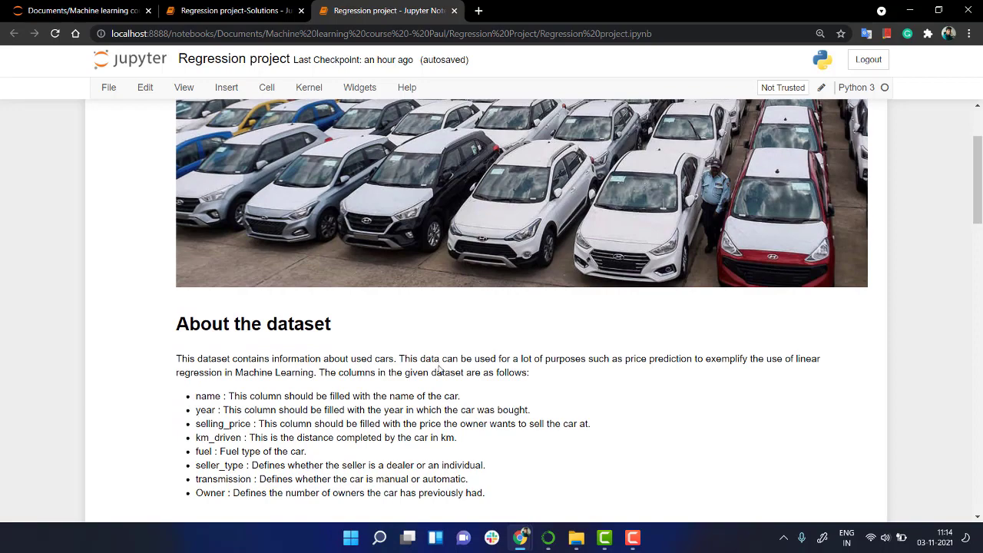
{"action": "scroll", "scroll_direction": "down", "scroll_amount": 3}
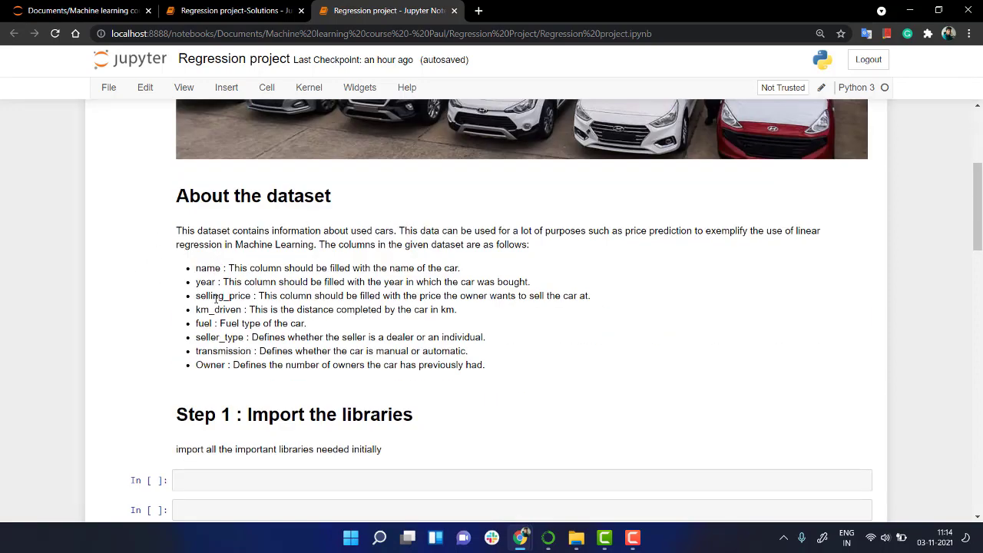
{"action": "mouse_move", "coordinate": [233, 331]}
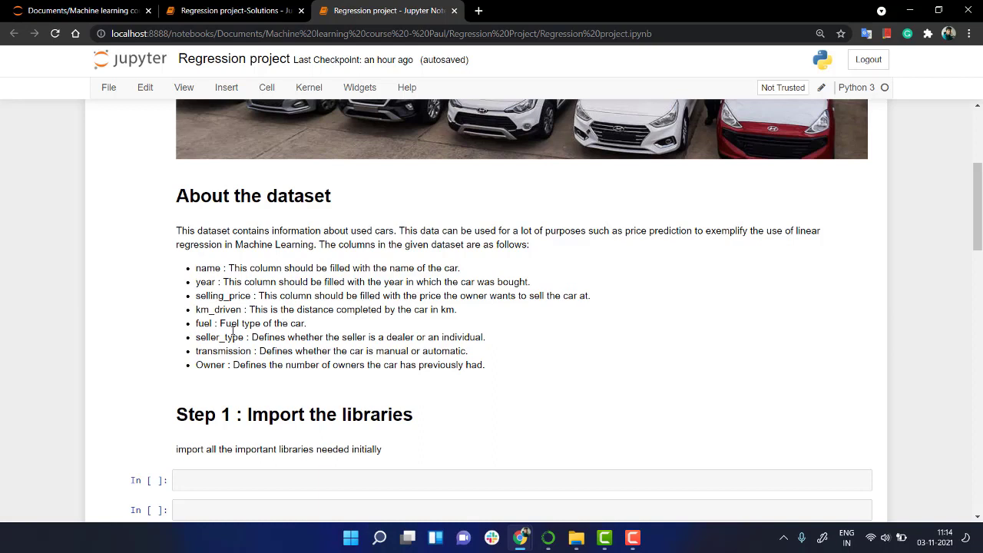
{"action": "mouse_move", "coordinate": [253, 352]}
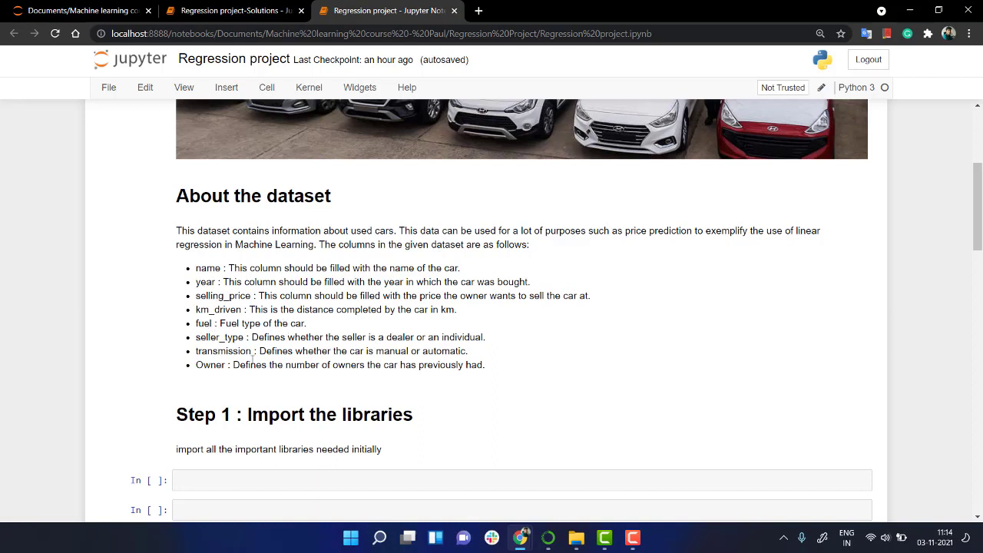
{"action": "left_click", "coordinate": [242, 369]}
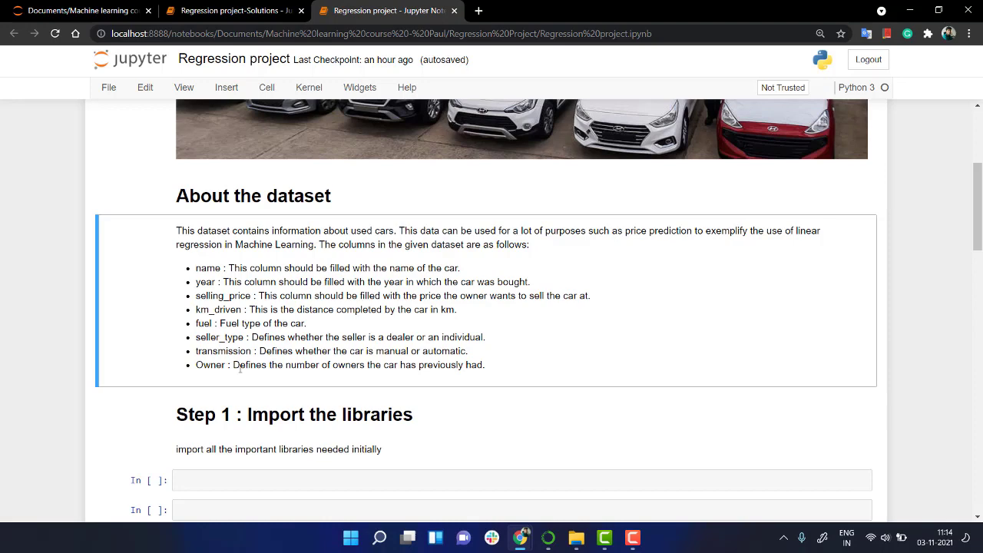
{"action": "mouse_move", "coordinate": [263, 474]}
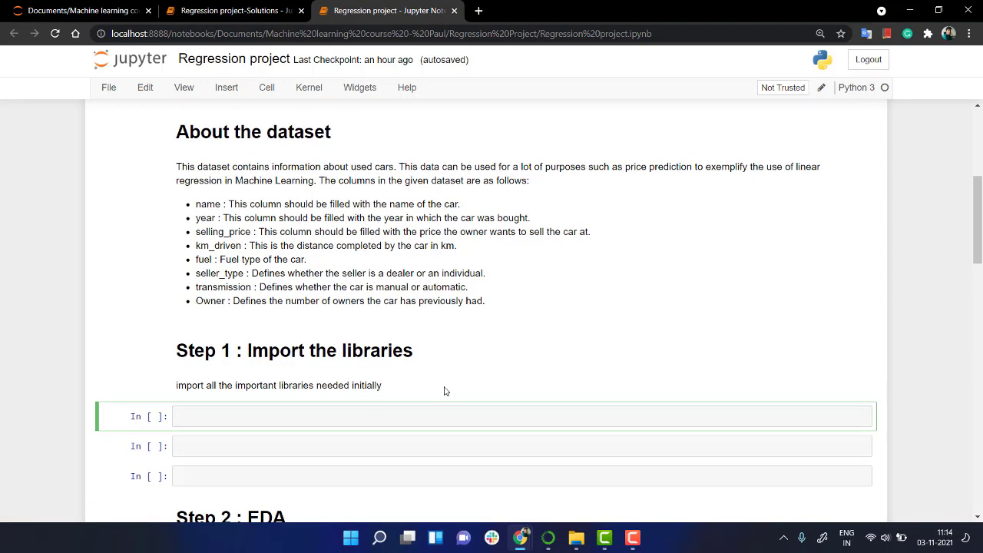
Import pandas as pd in the first Step 1 cell.
{"action": "type", "text": "import pa"}
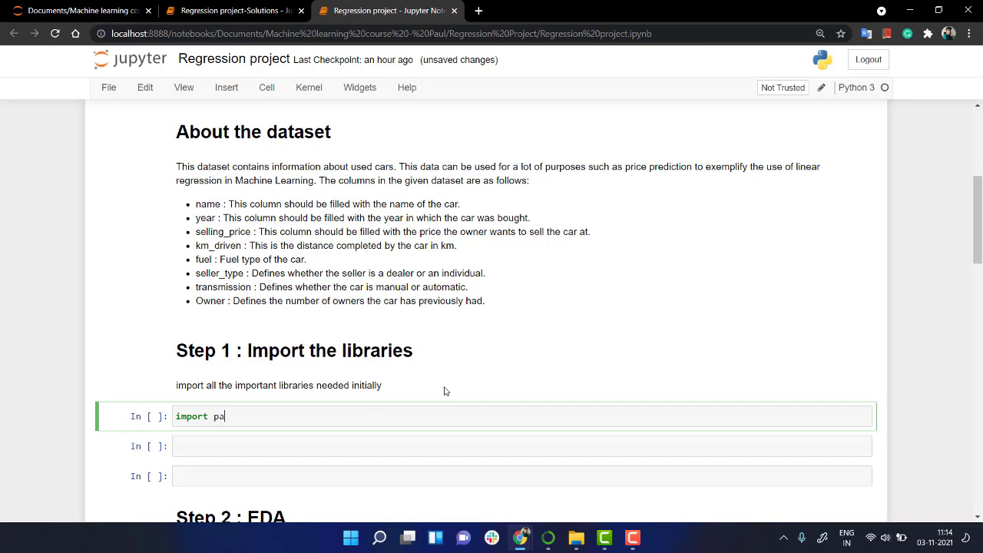
{"action": "type", "text": "ndas as pd"}
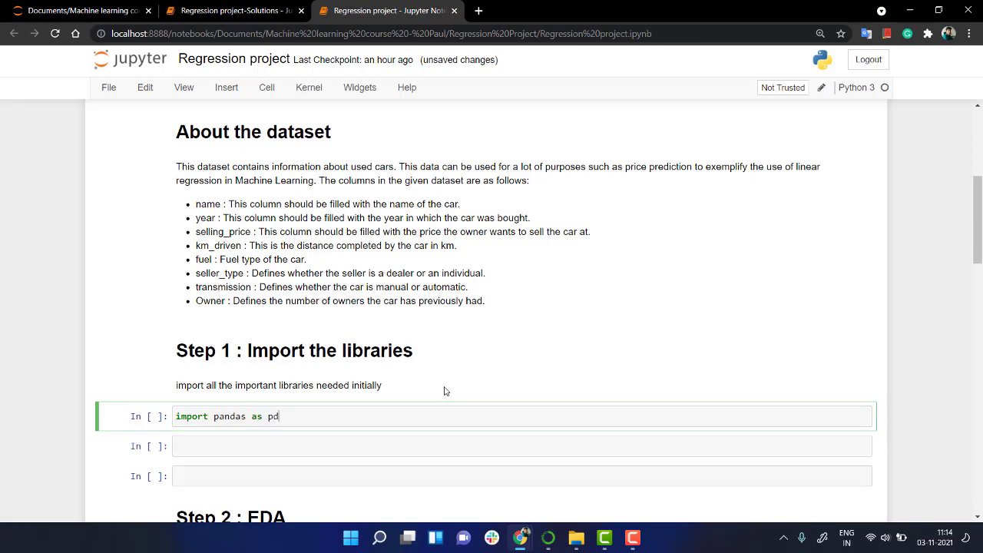
{"action": "scroll", "scroll_direction": "down", "scroll_amount": 3}
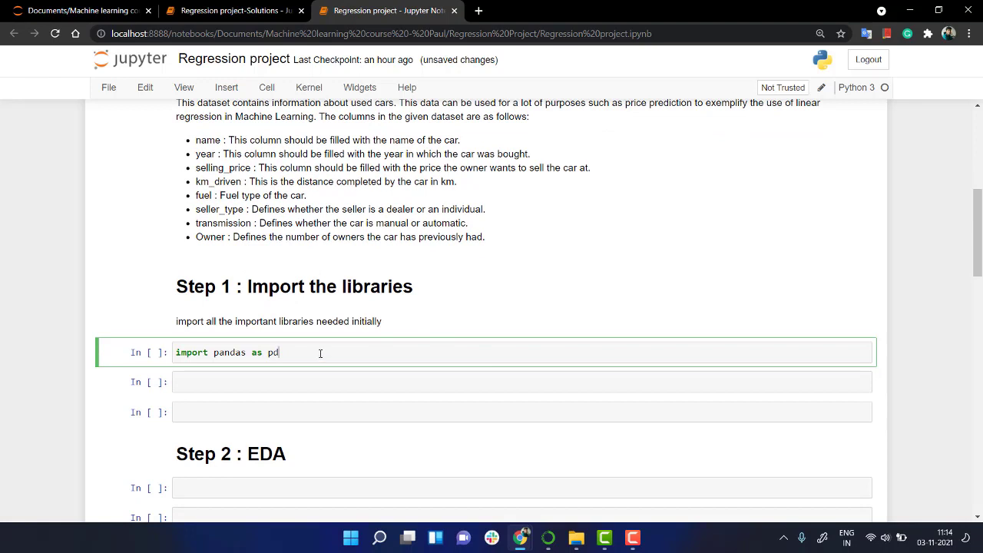
{"action": "mouse_move", "coordinate": [286, 367]}
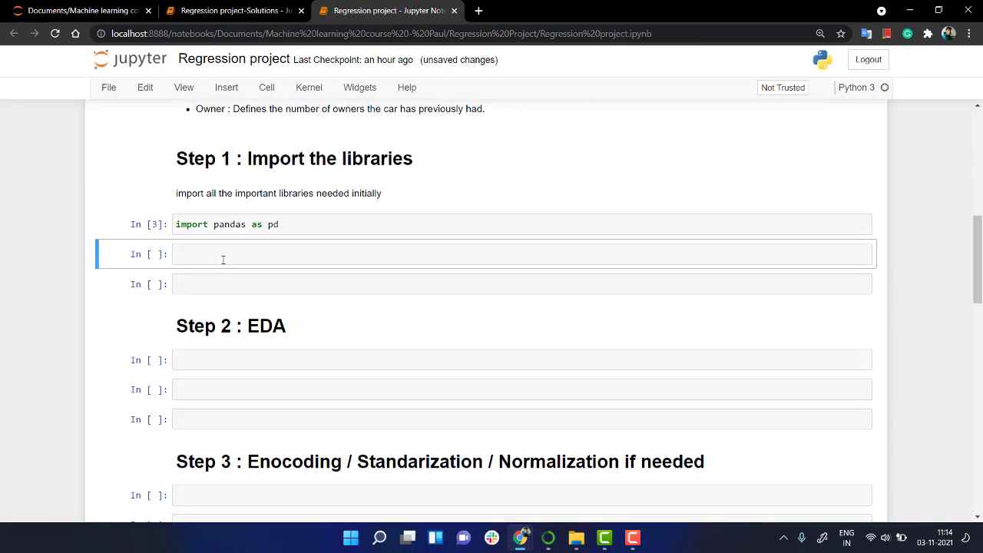
Start a df = pd.read_csv() call and look up the car data.csv filename.
{"action": "type", "text": "pd"}
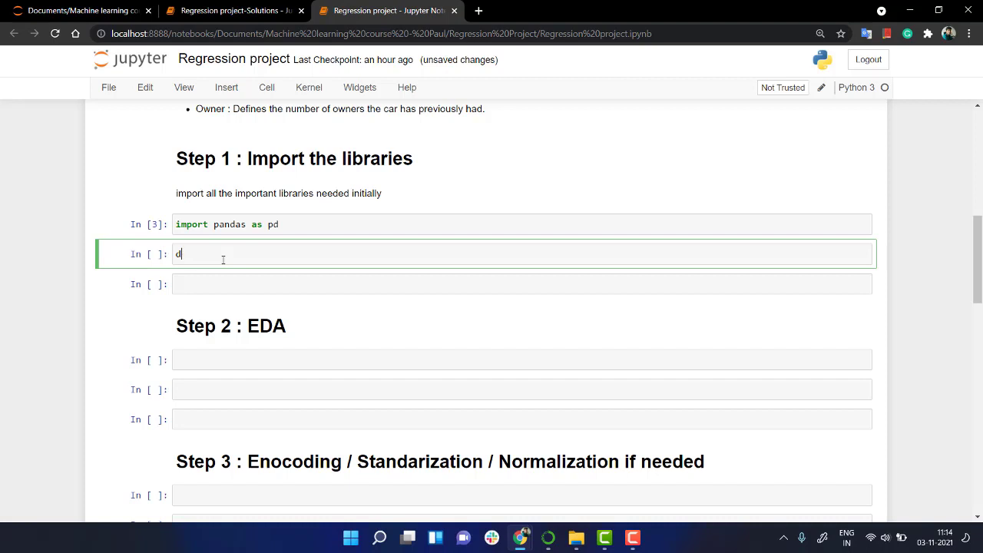
{"action": "type", "text": "f = pd.r"}
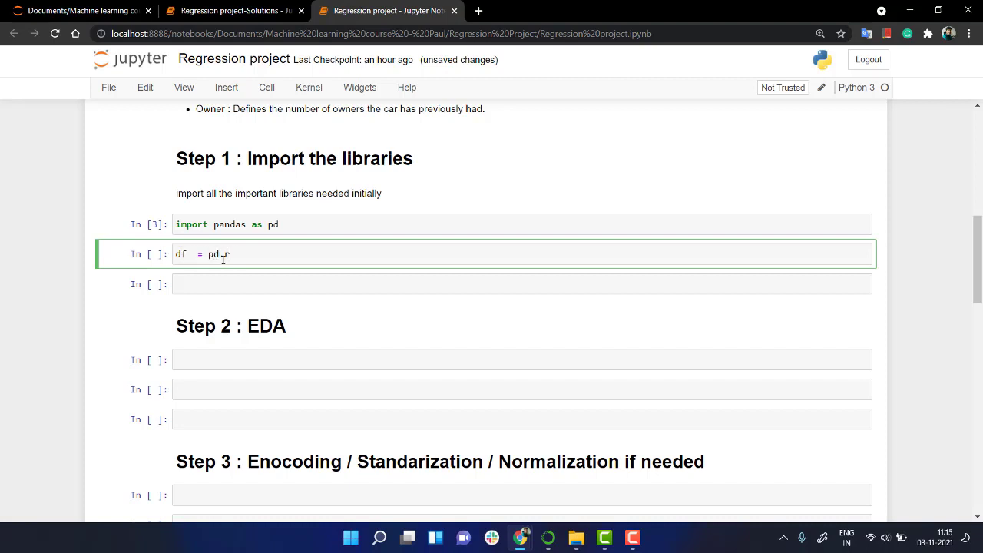
{"action": "type", "text": "ead"}
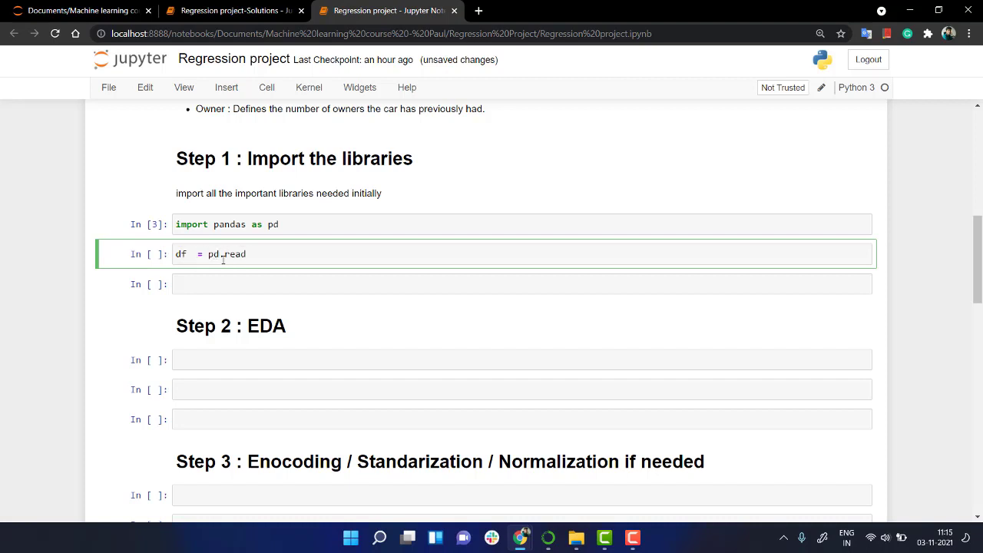
{"action": "key", "text": "Tab"}
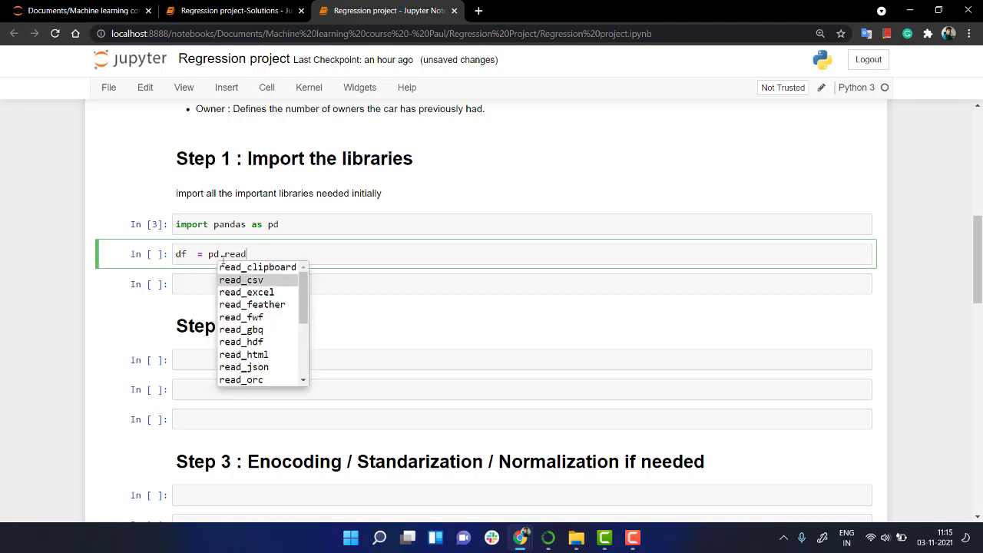
{"action": "left_click", "coordinate": [240, 279]}
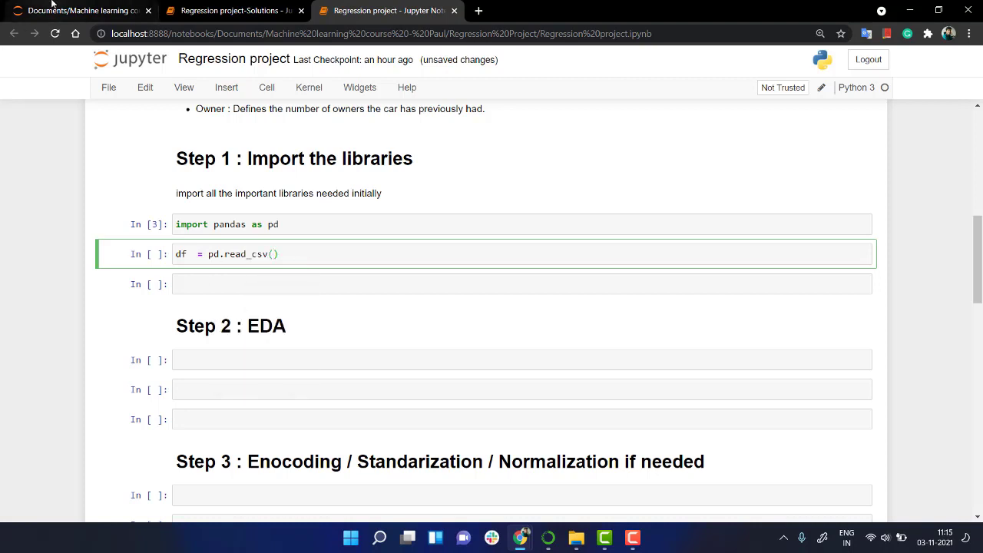
{"action": "left_click", "coordinate": [84, 11]}
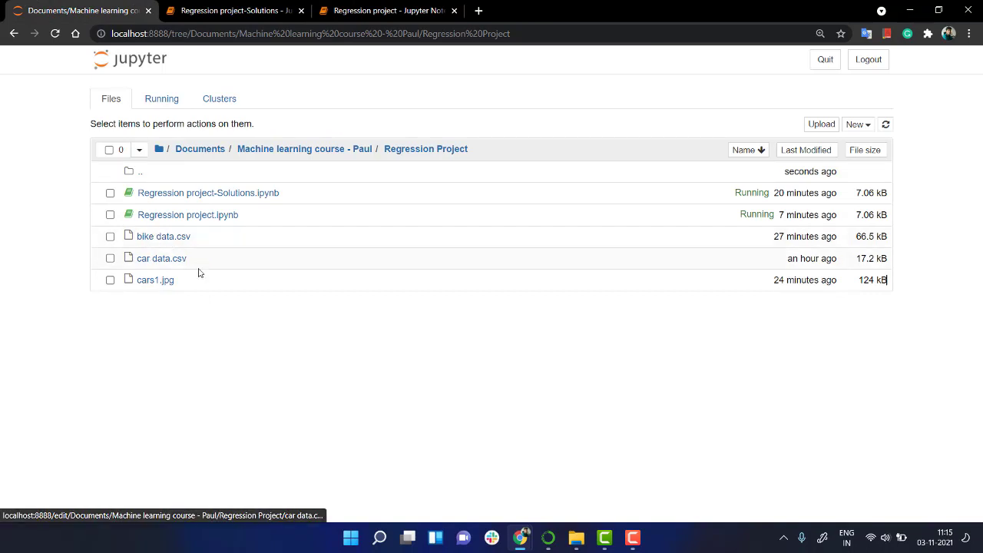
{"action": "left_click", "coordinate": [110, 258]}
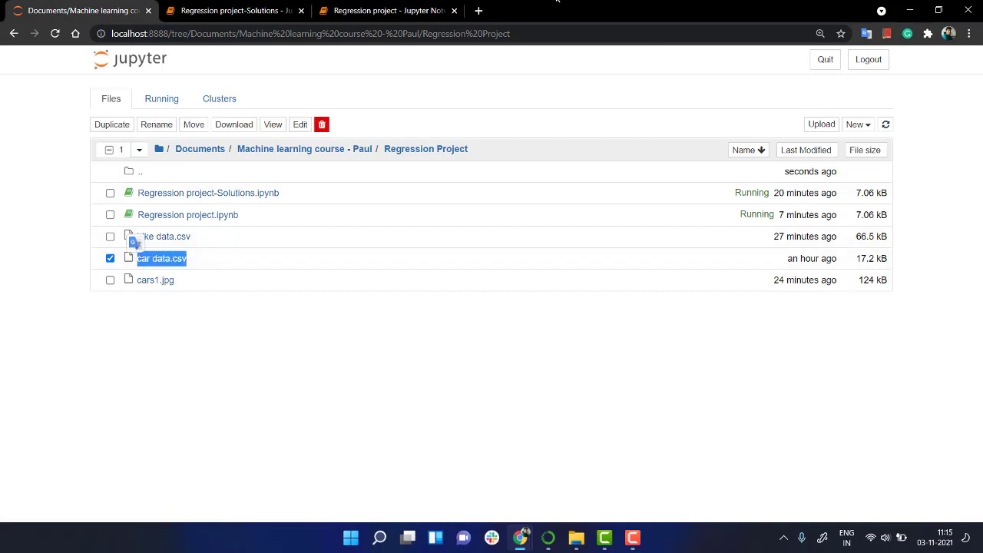
{"action": "left_click", "coordinate": [388, 11]}
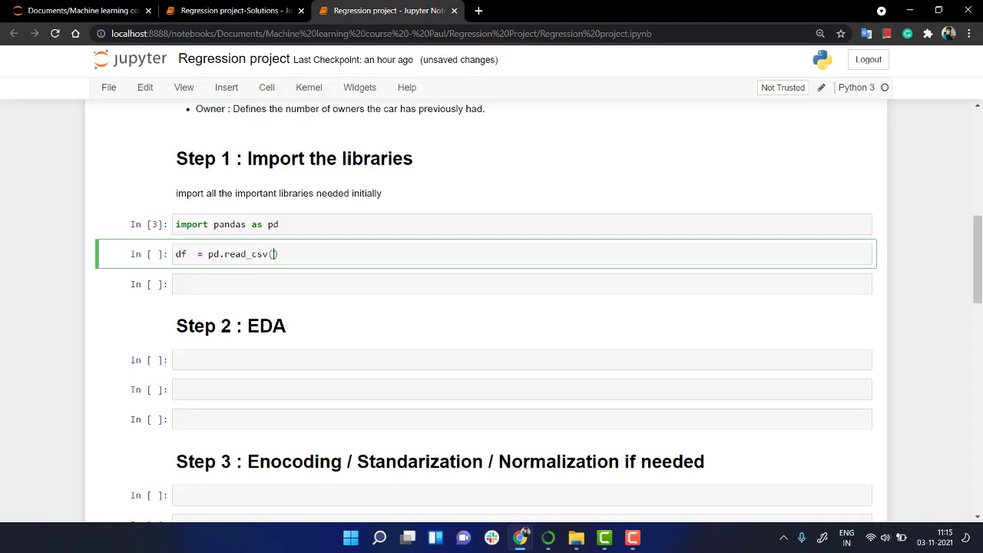
{"action": "type", "text": "\"car data.csv\""}
{"action": "left_click", "coordinate": [522, 284]}
{"action": "type", "text": "df"}
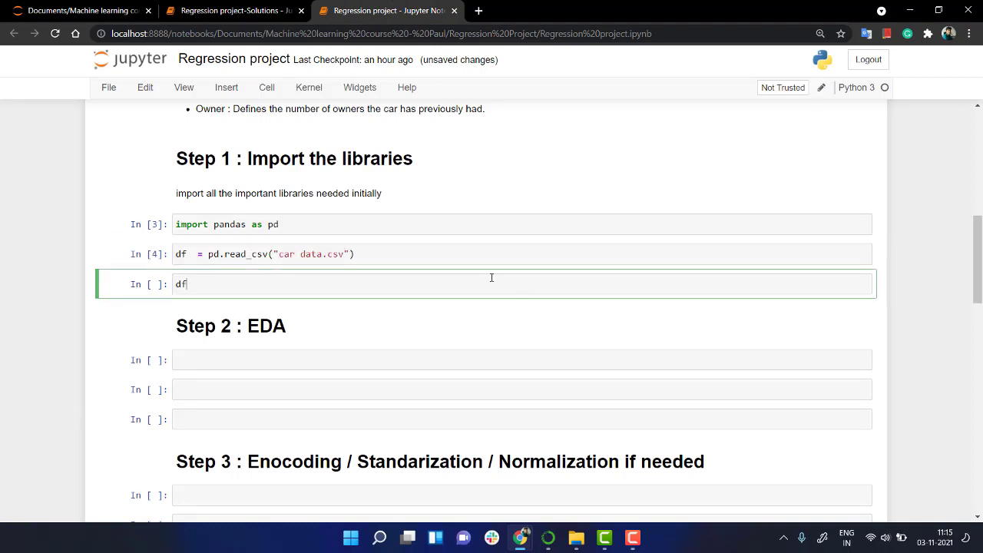
{"action": "type", "text": "/head(("}
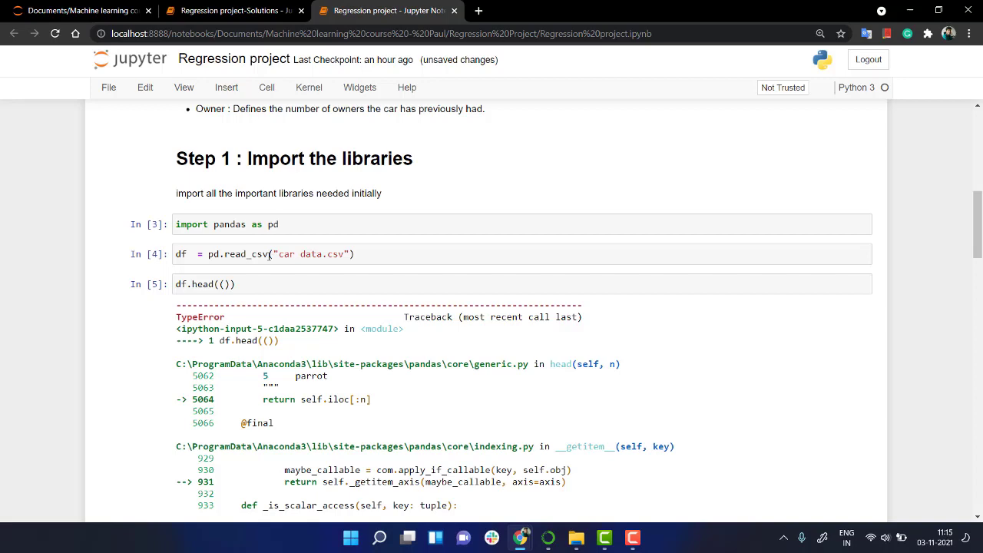
{"action": "left_click", "coordinate": [246, 284]}
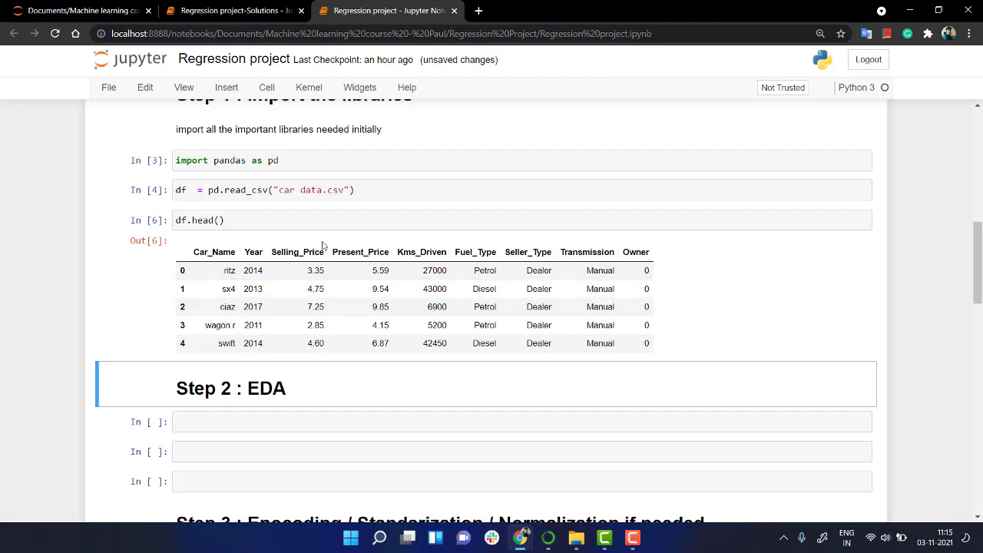
{"action": "mouse_move", "coordinate": [363, 251]}
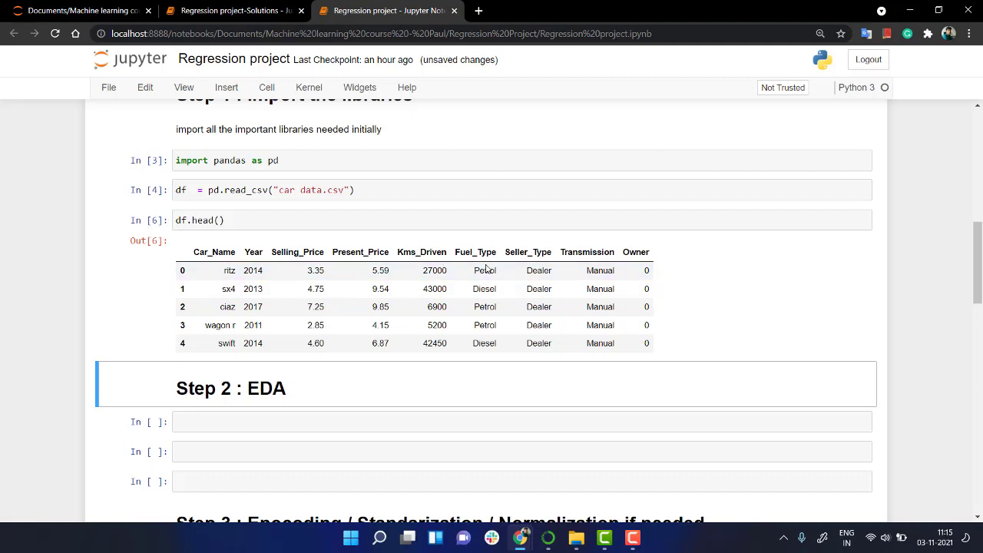
{"action": "mouse_move", "coordinate": [435, 282]}
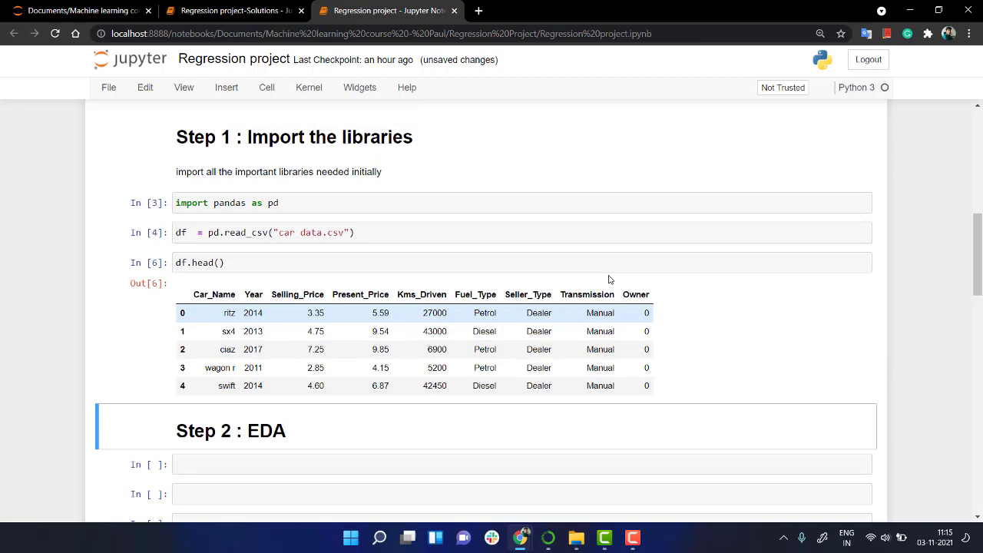
{"action": "scroll", "scroll_direction": "up", "scroll_amount": 3}
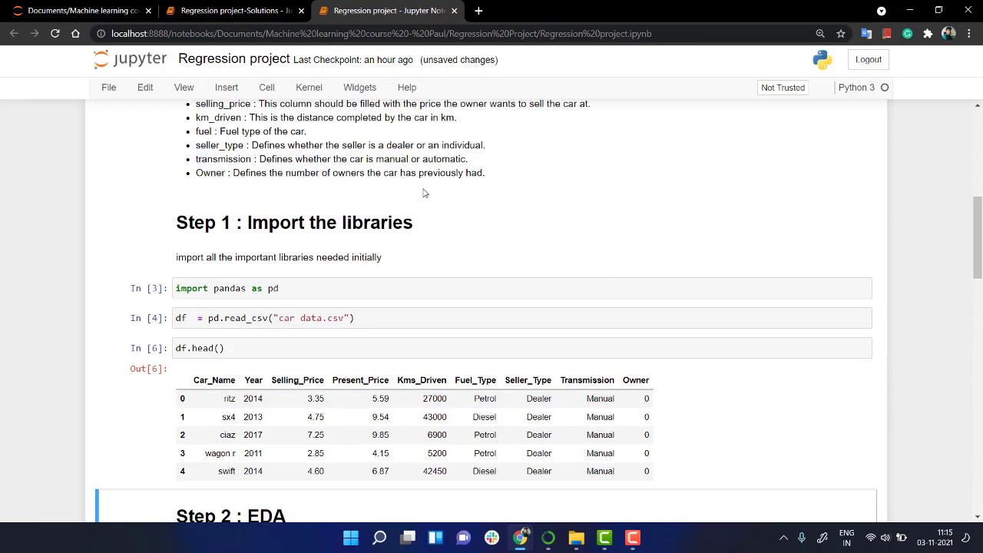
{"action": "scroll", "scroll_direction": "down", "scroll_amount": 3}
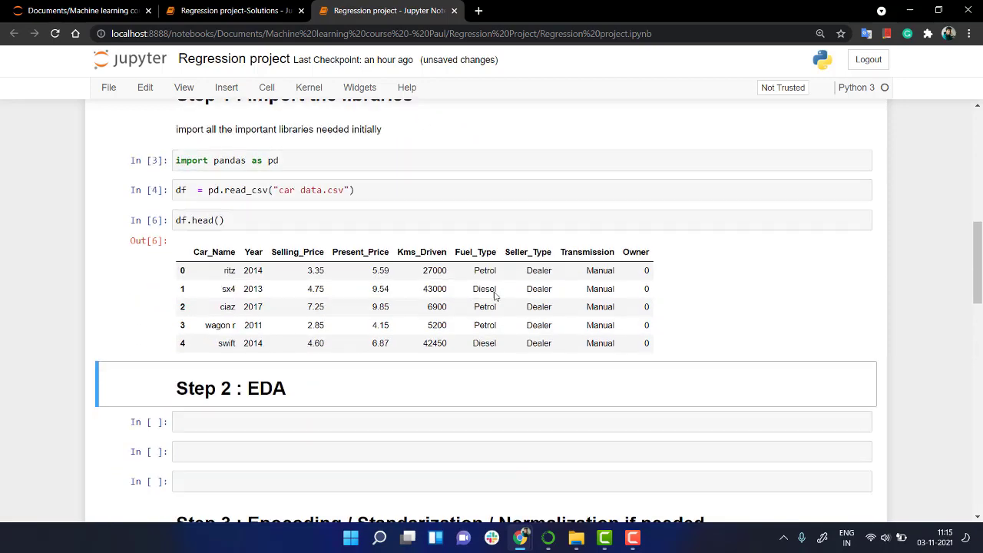
{"action": "scroll", "scroll_direction": "up", "scroll_amount": 3}
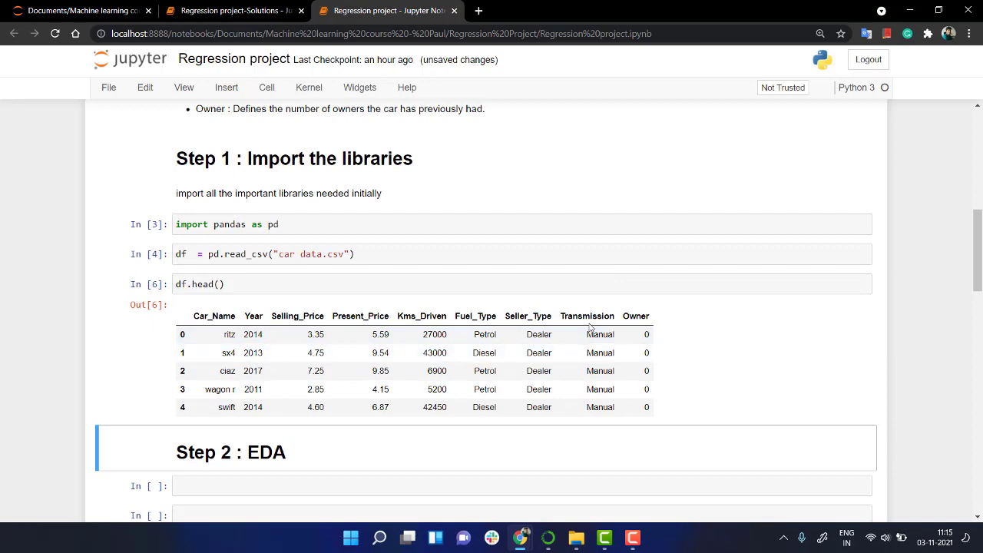
{"action": "scroll", "scroll_direction": "up", "scroll_amount": 3}
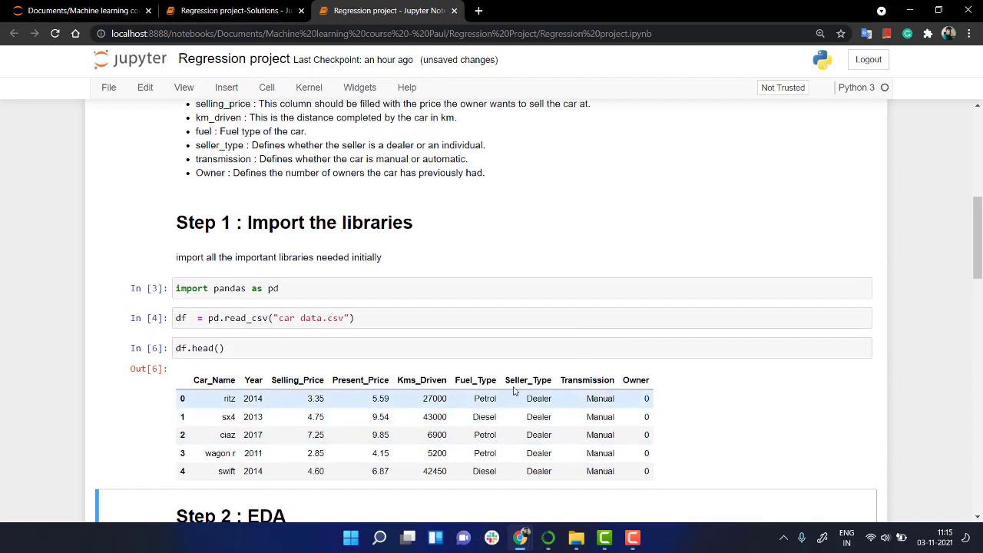
{"action": "mouse_move", "coordinate": [455, 385]}
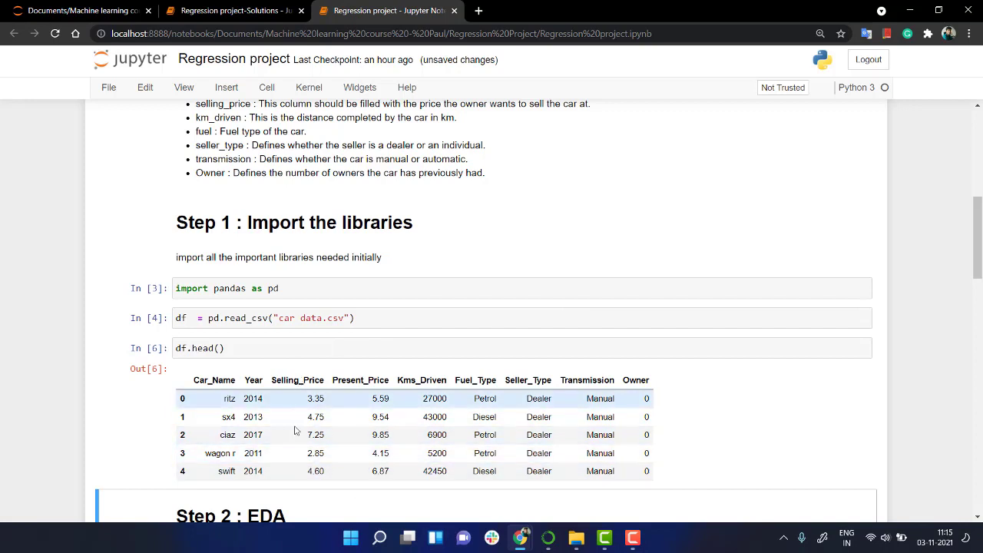
{"action": "mouse_move", "coordinate": [299, 394]}
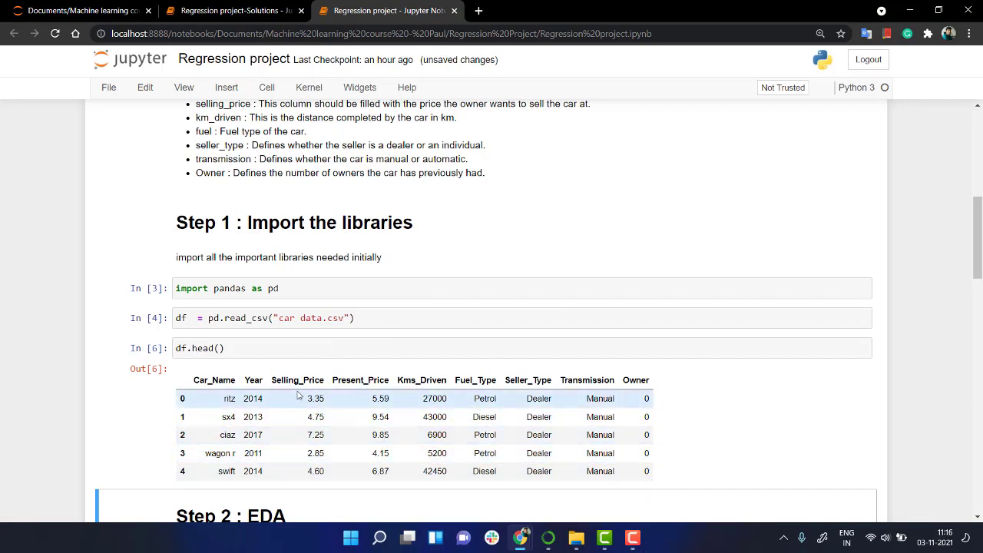
{"action": "double_click", "coordinate": [298, 380]}
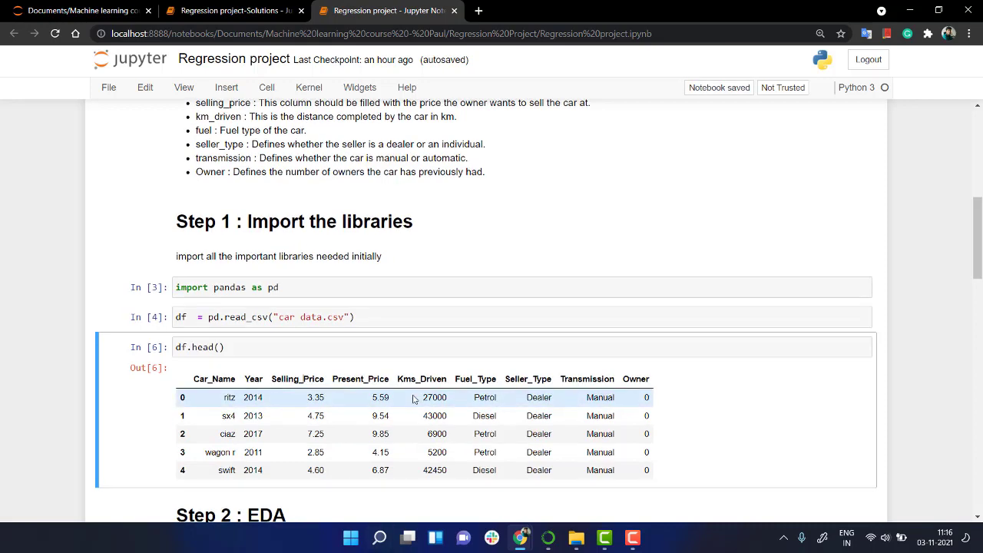
{"action": "scroll", "scroll_direction": "down", "scroll_amount": 3}
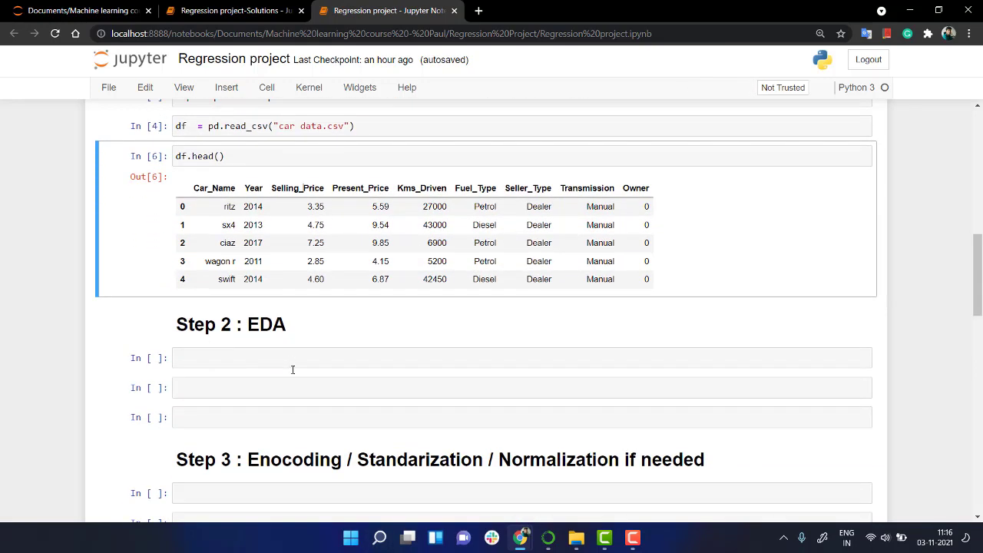
{"action": "scroll", "scroll_direction": "down", "scroll_amount": 3}
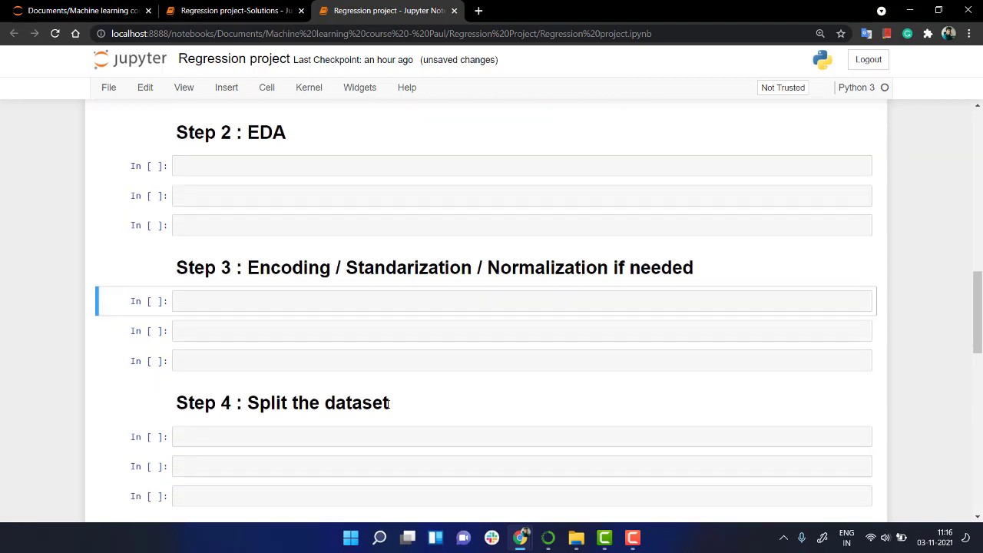
{"action": "mouse_move", "coordinate": [318, 405]}
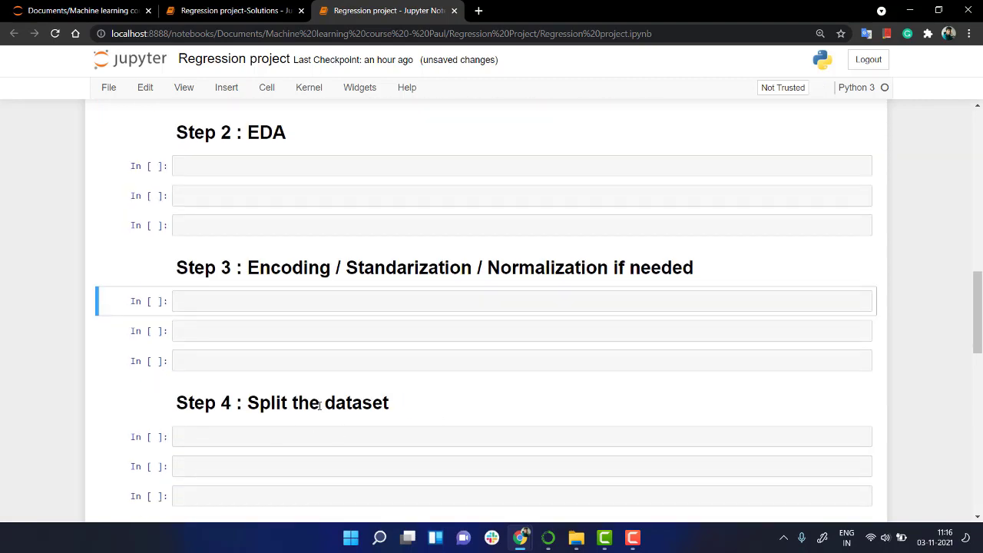
{"action": "scroll", "scroll_direction": "down", "scroll_amount": 3}
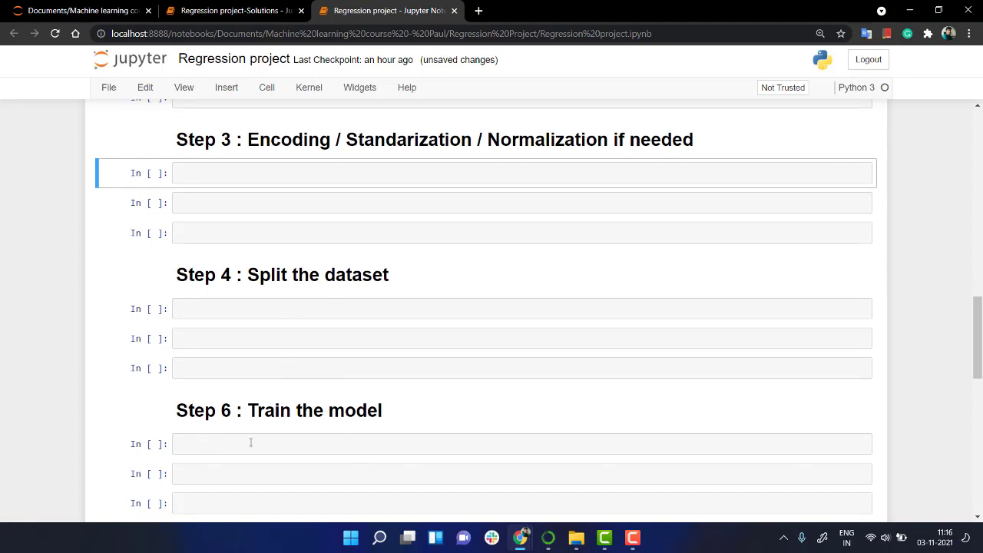
{"action": "mouse_move", "coordinate": [329, 427]}
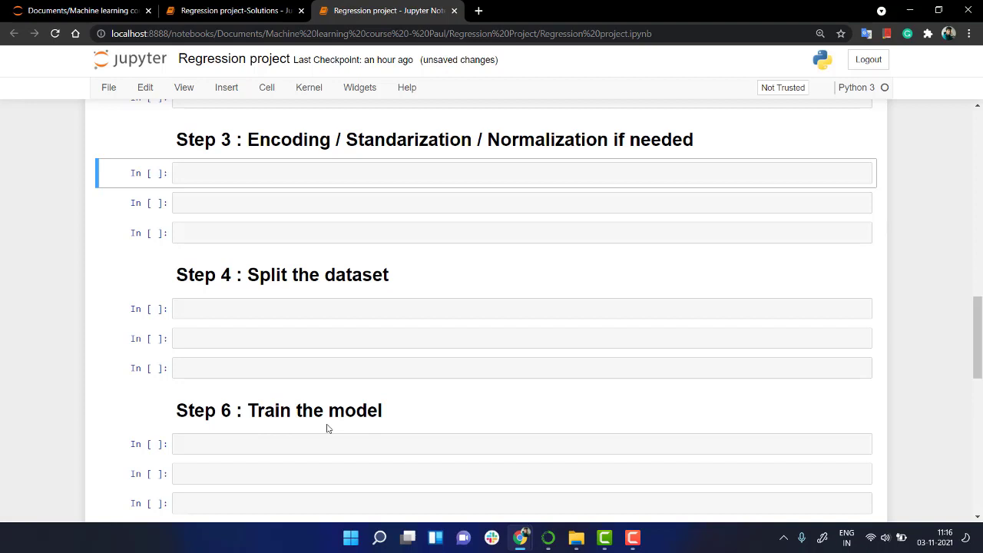
{"action": "scroll", "scroll_direction": "down", "scroll_amount": 3}
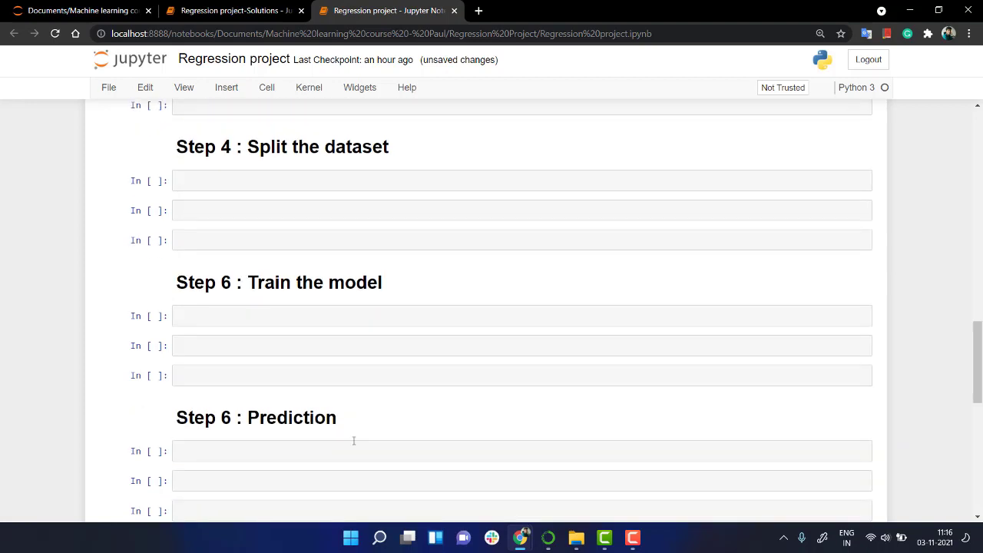
{"action": "scroll", "scroll_direction": "down", "scroll_amount": 3}
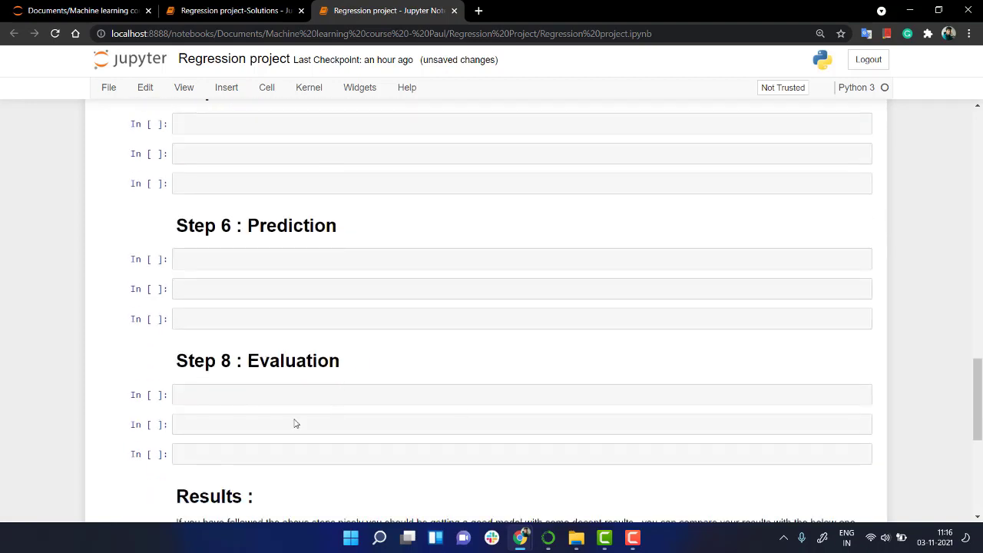
{"action": "scroll", "scroll_direction": "down", "scroll_amount": 3}
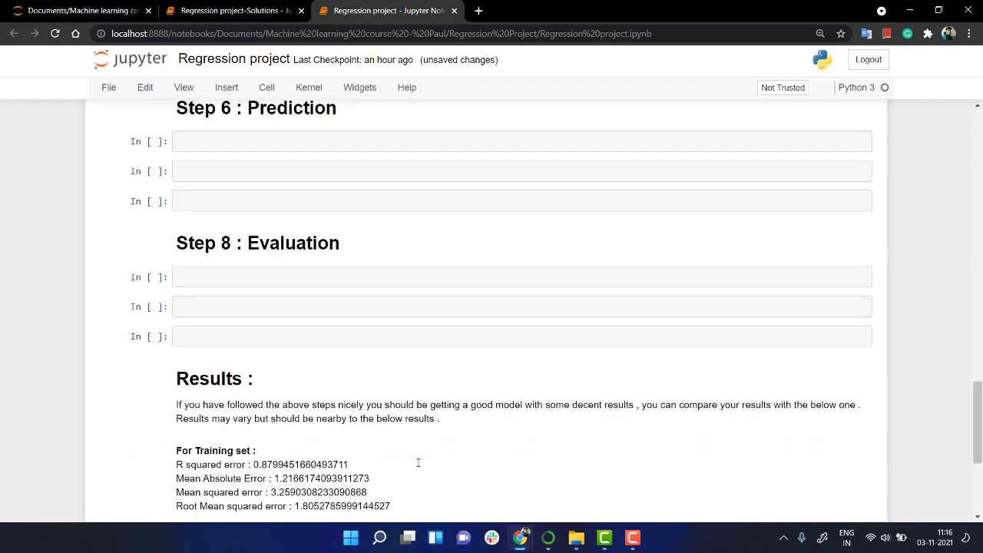
{"action": "scroll", "scroll_direction": "down", "scroll_amount": 3}
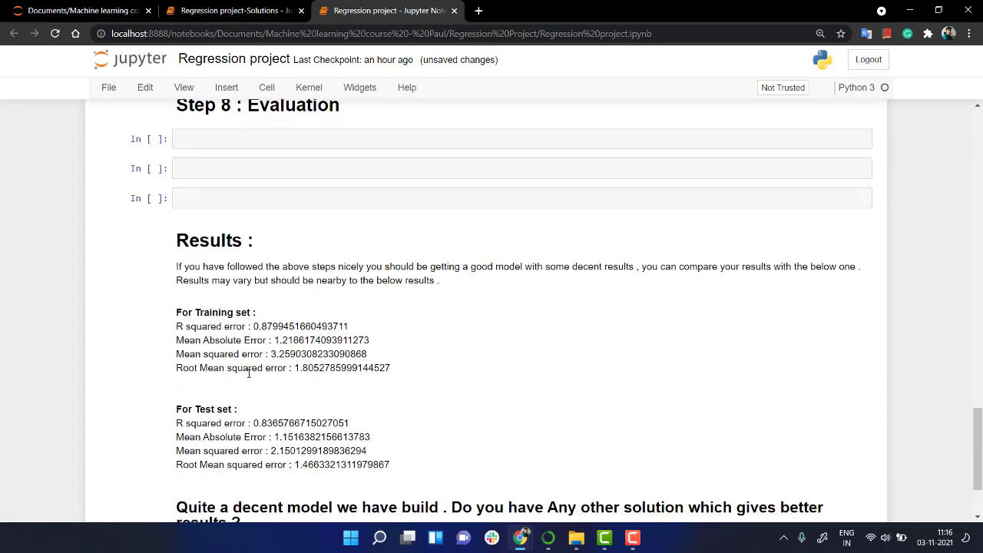
{"action": "mouse_move", "coordinate": [671, 317]}
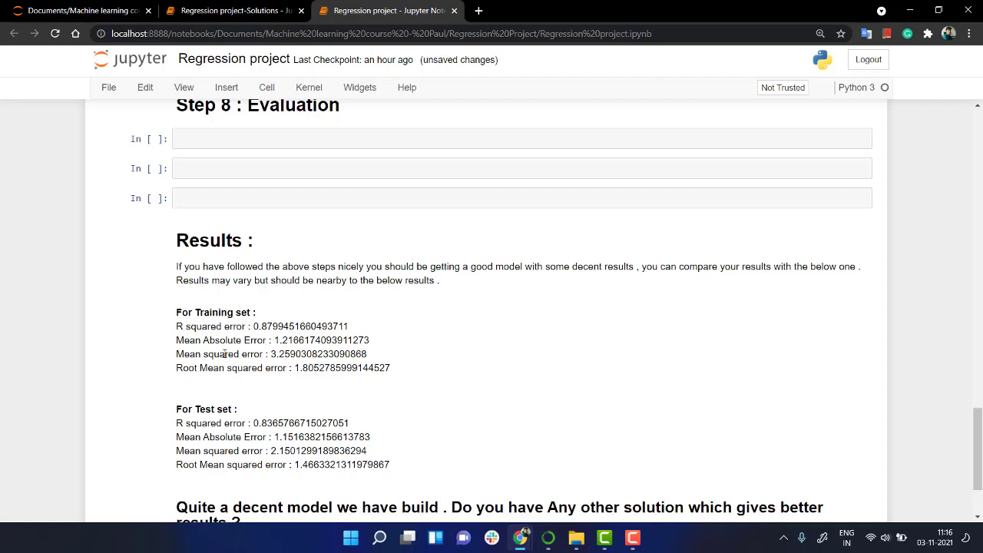
{"action": "mouse_move", "coordinate": [261, 389]}
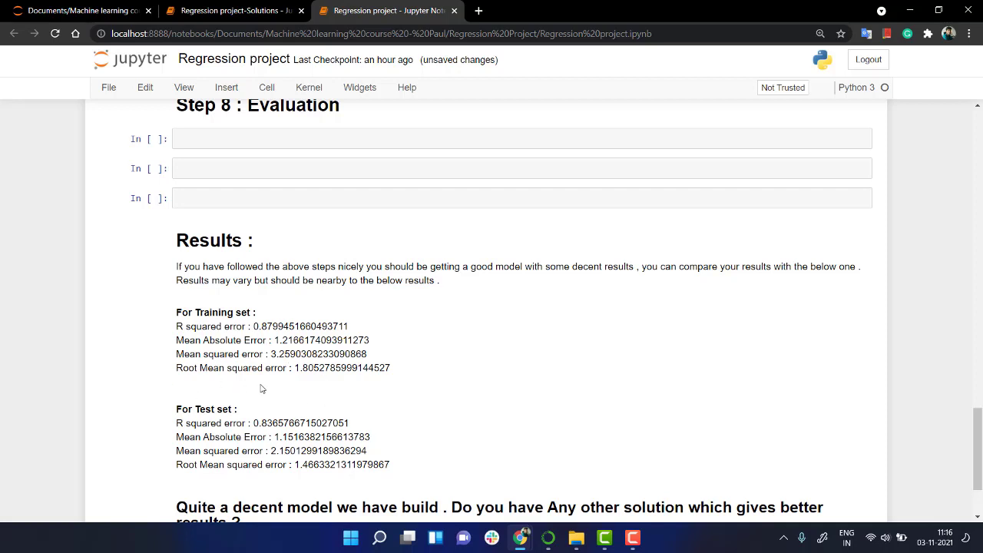
{"action": "scroll", "scroll_direction": "down", "scroll_amount": 3}
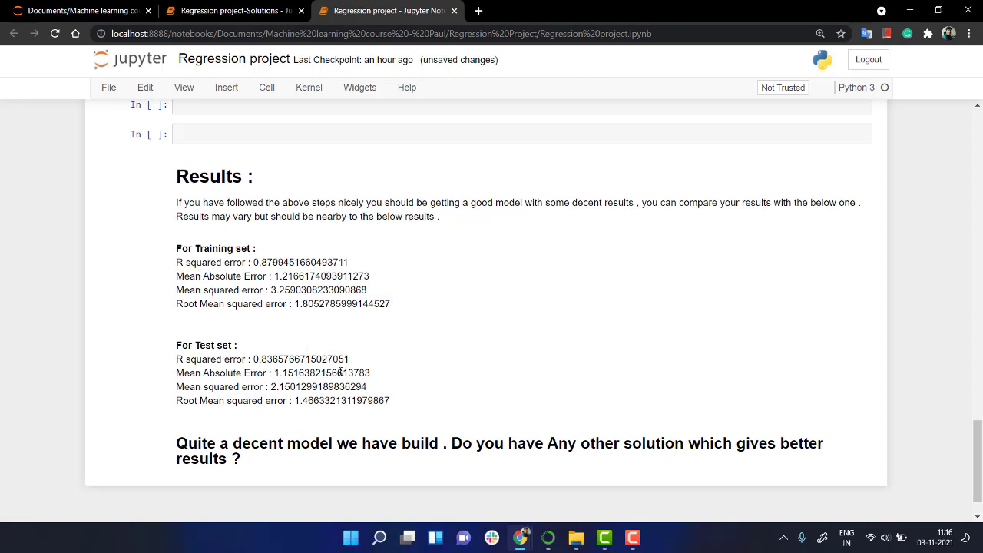
{"action": "mouse_move", "coordinate": [352, 372]}
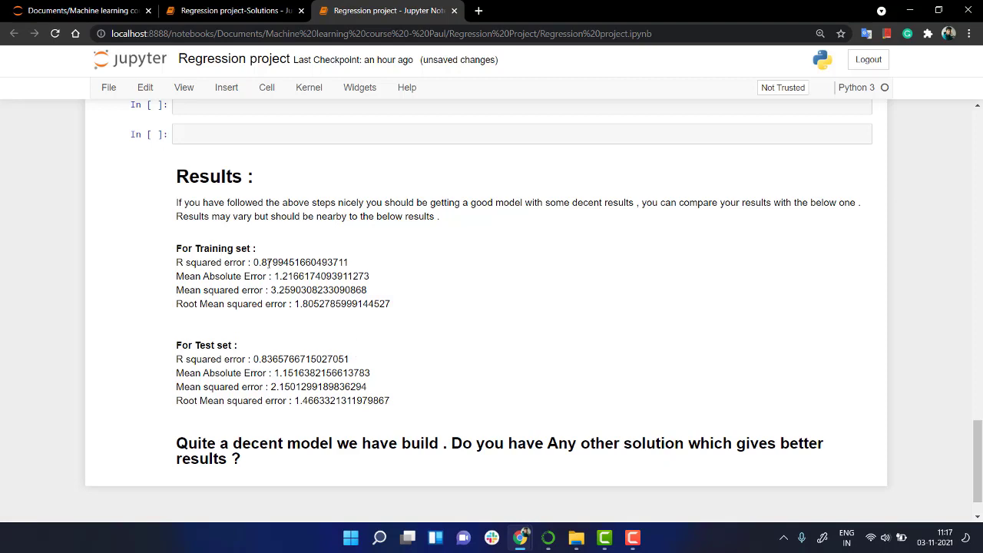
{"action": "mouse_move", "coordinate": [231, 265]}
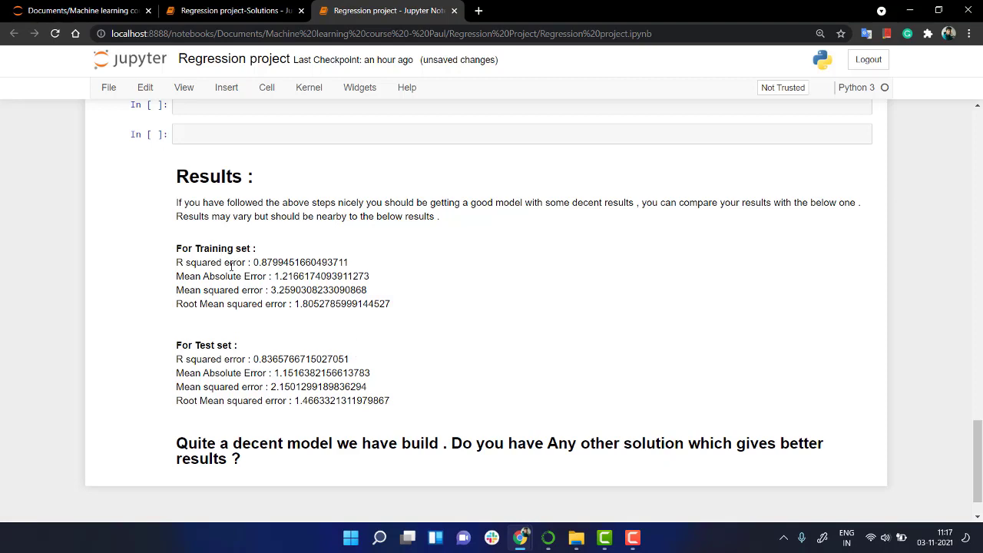
{"action": "mouse_move", "coordinate": [264, 275]}
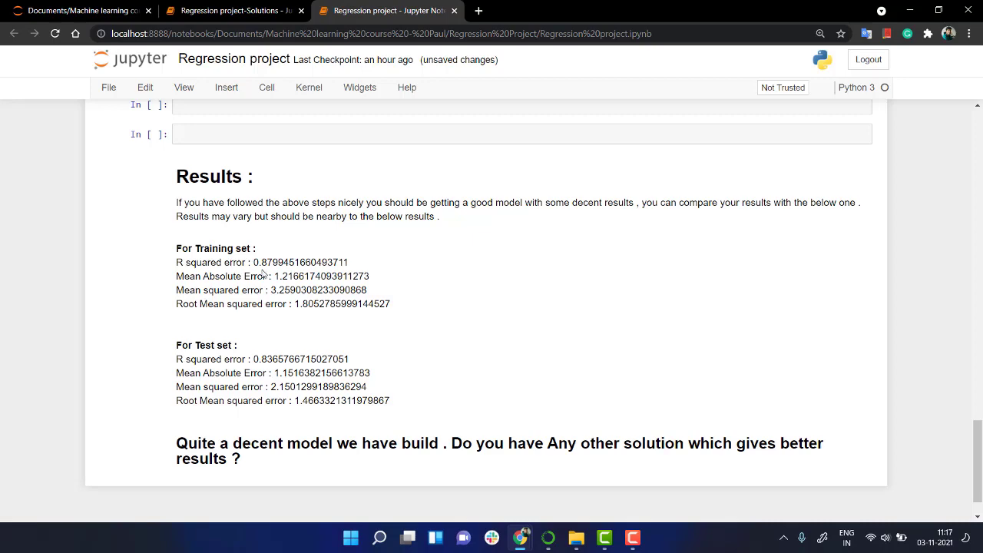
{"action": "mouse_move", "coordinate": [462, 367]}
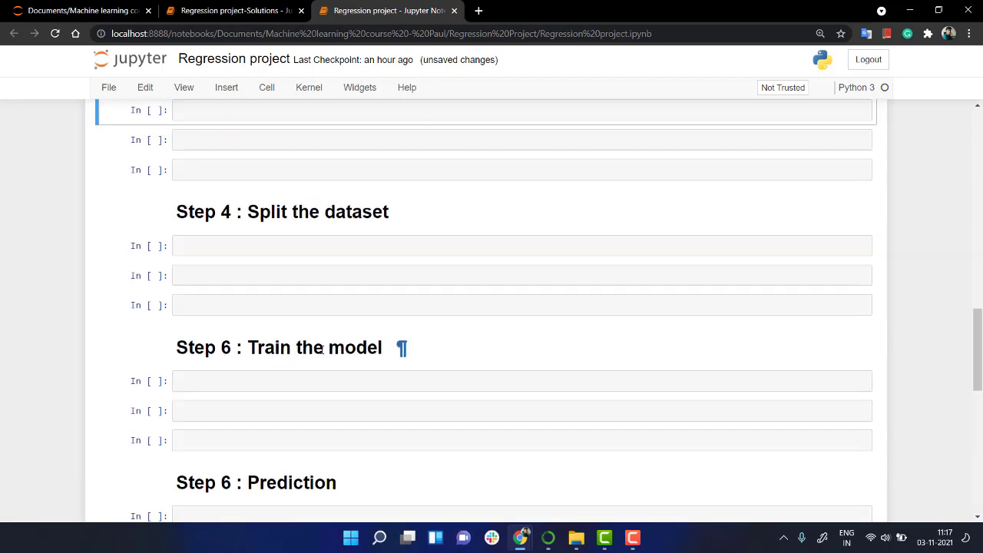
{"action": "scroll", "scroll_direction": "down", "scroll_amount": 3}
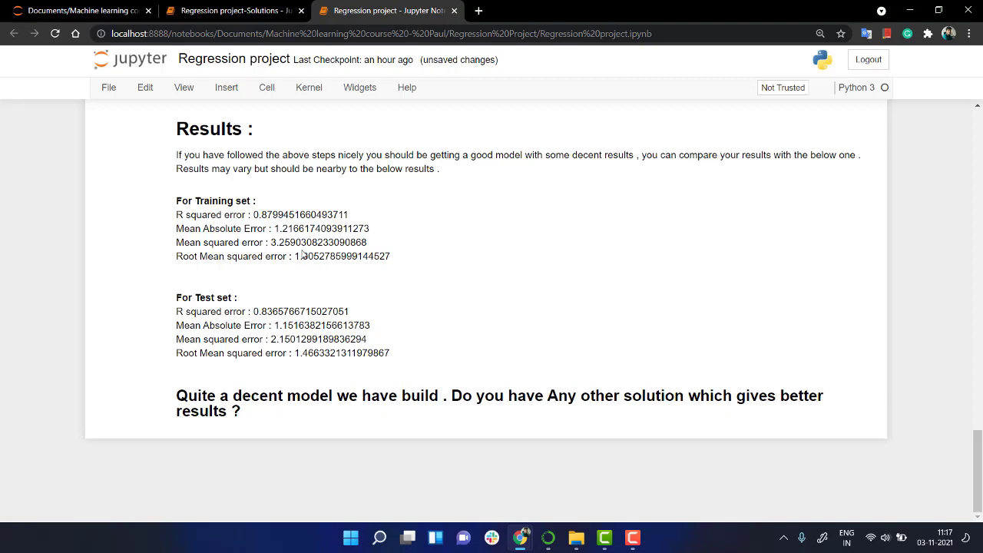
{"action": "mouse_move", "coordinate": [179, 211]}
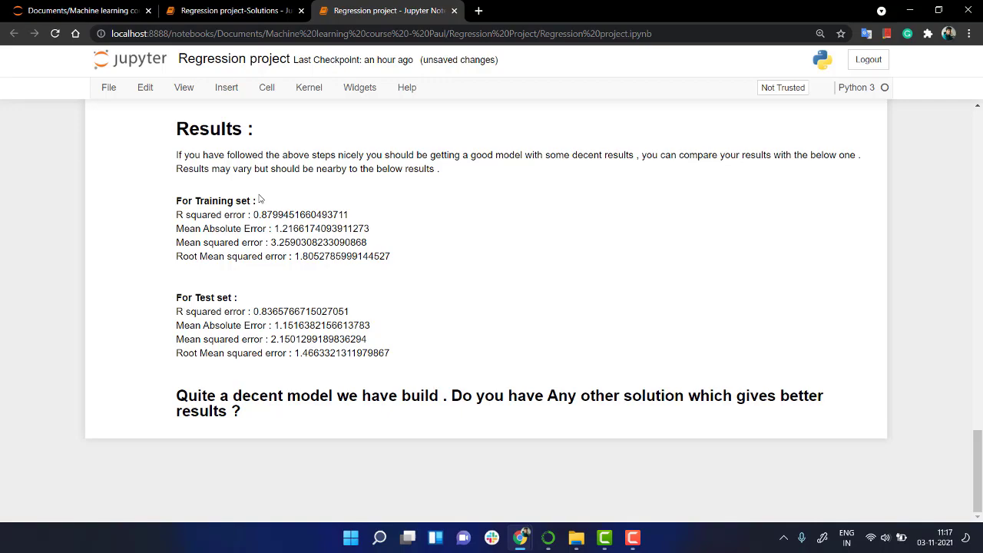
{"action": "scroll", "scroll_direction": "up", "scroll_amount": 3}
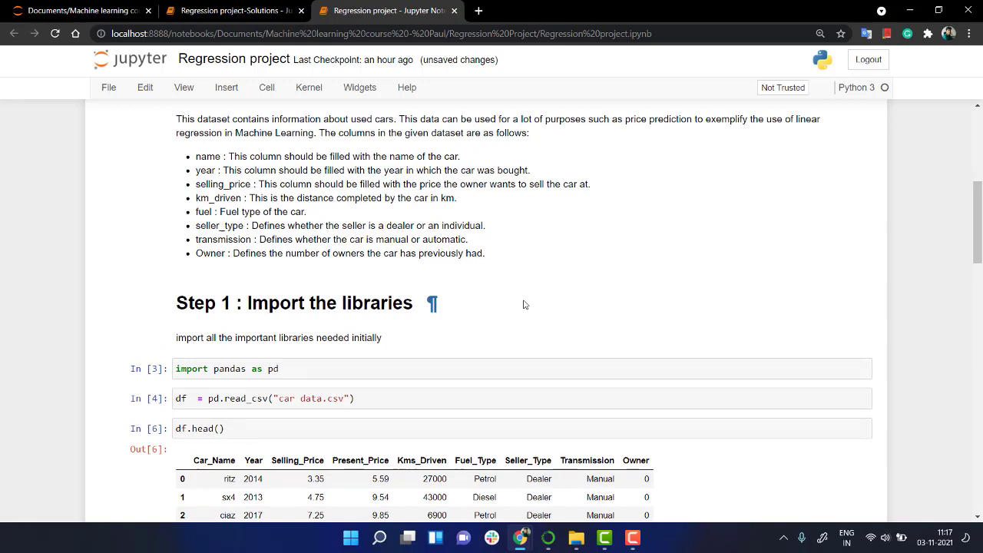
{"action": "scroll", "scroll_direction": "down", "scroll_amount": 3}
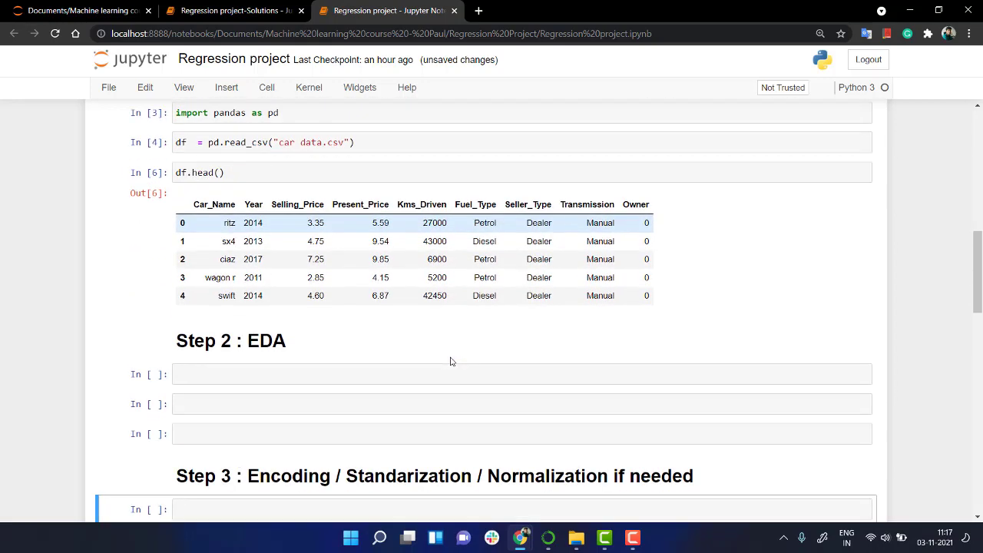